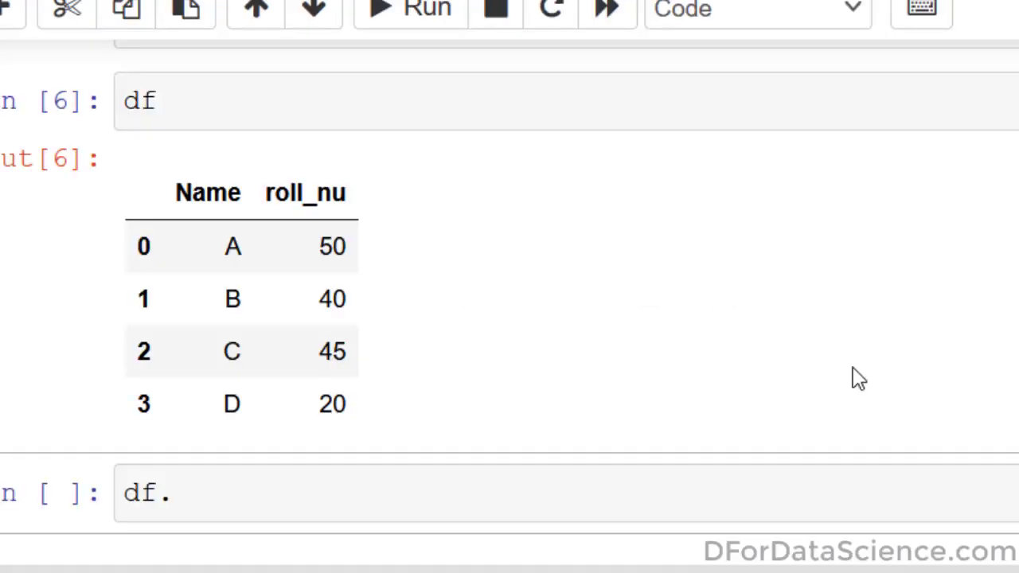
Start a df.to_csv call with the path C:\Users\xpertji\Desktop\folder\
scroll("up", 3)
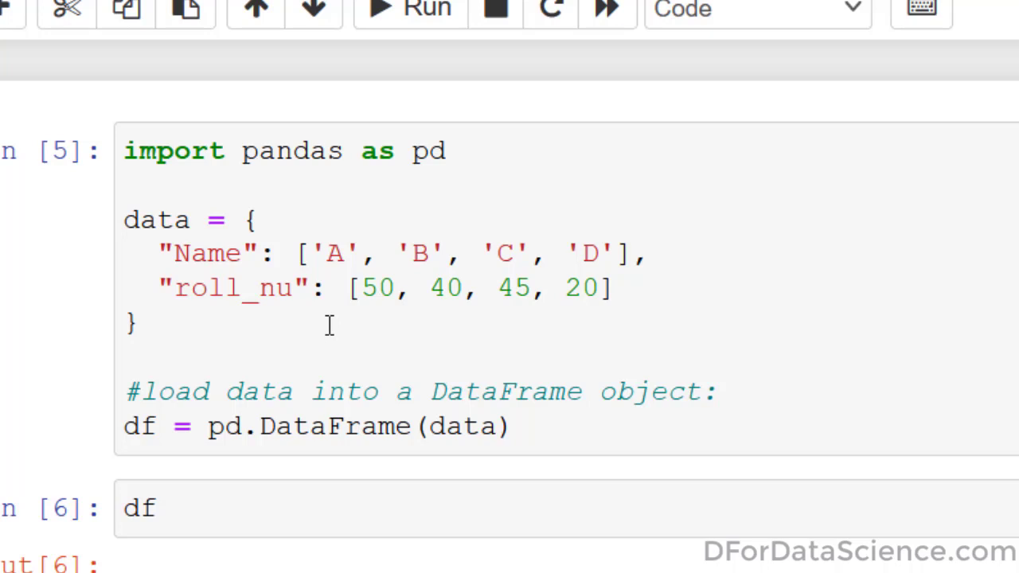
left_click(140, 322)
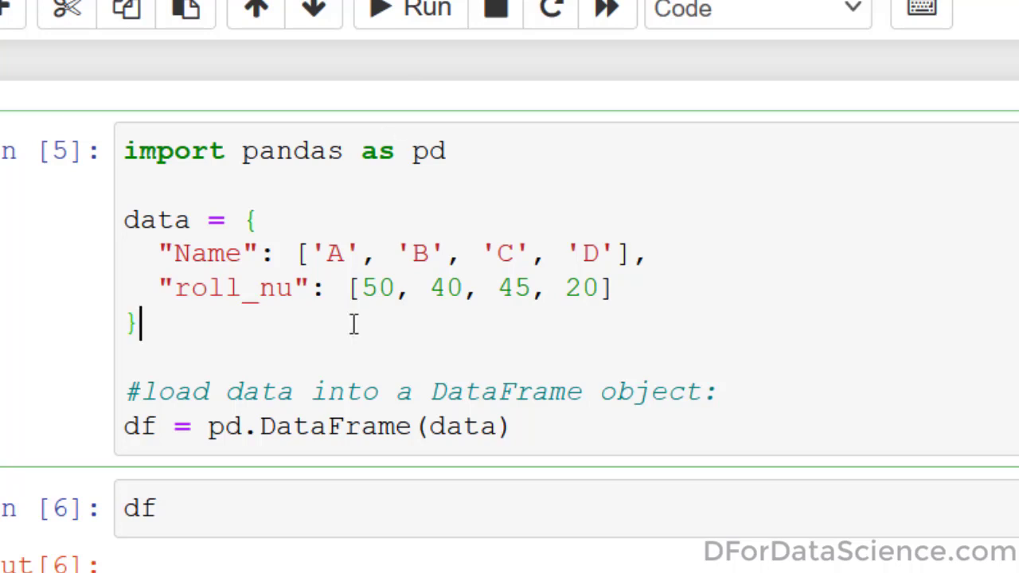
scroll("down", 3)
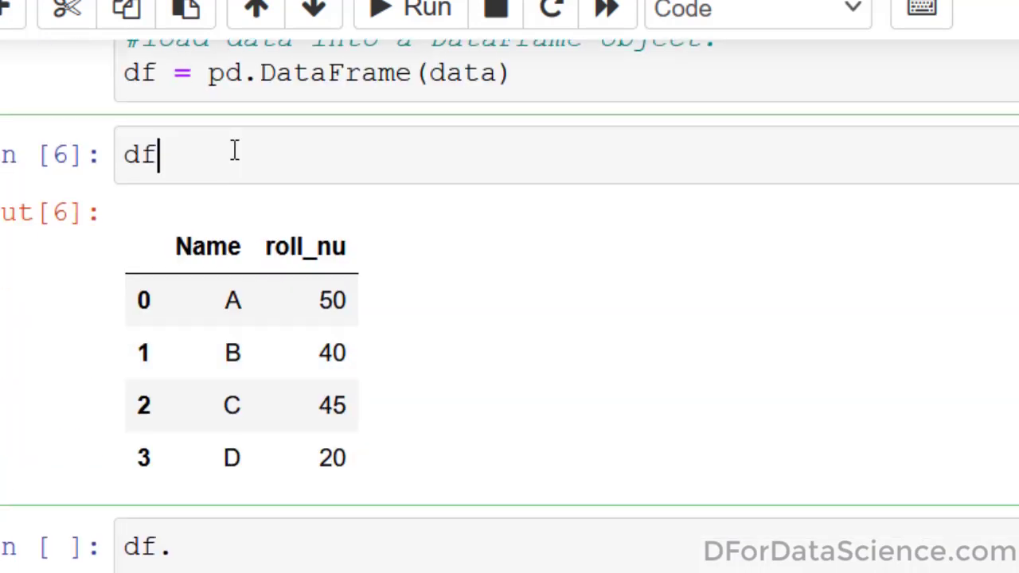
scroll("down", 3)
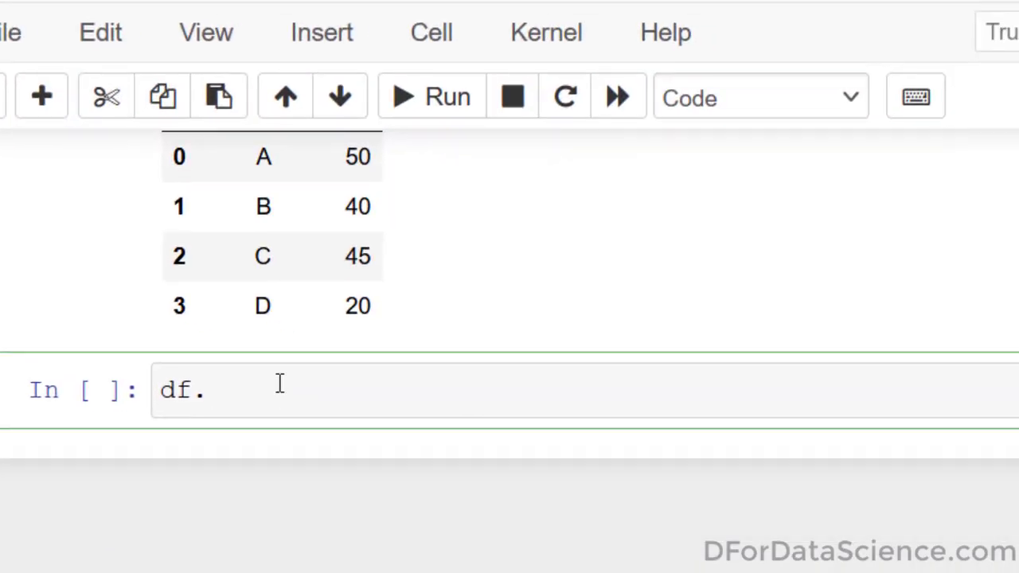
type("to_")
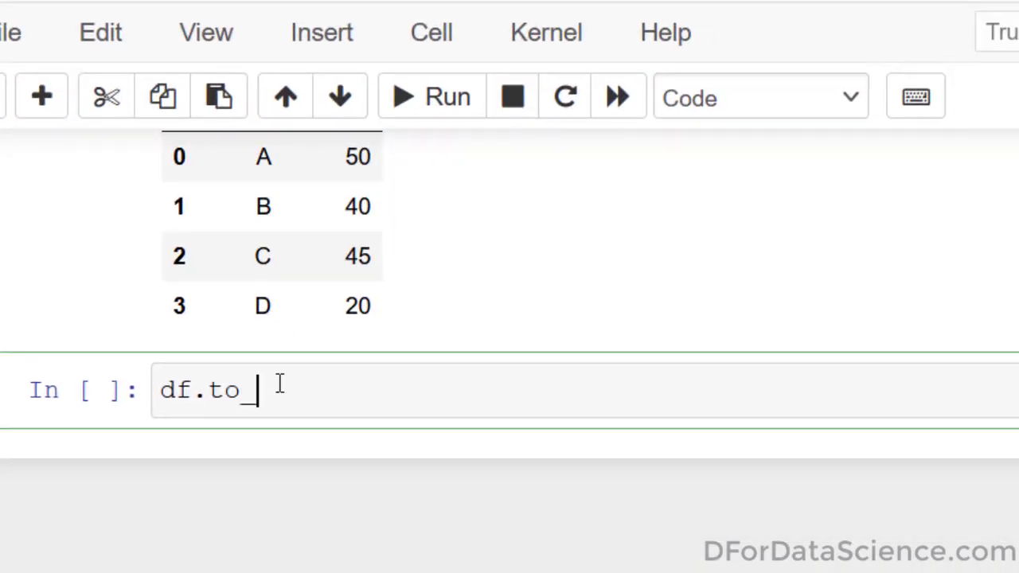
type("csv()")
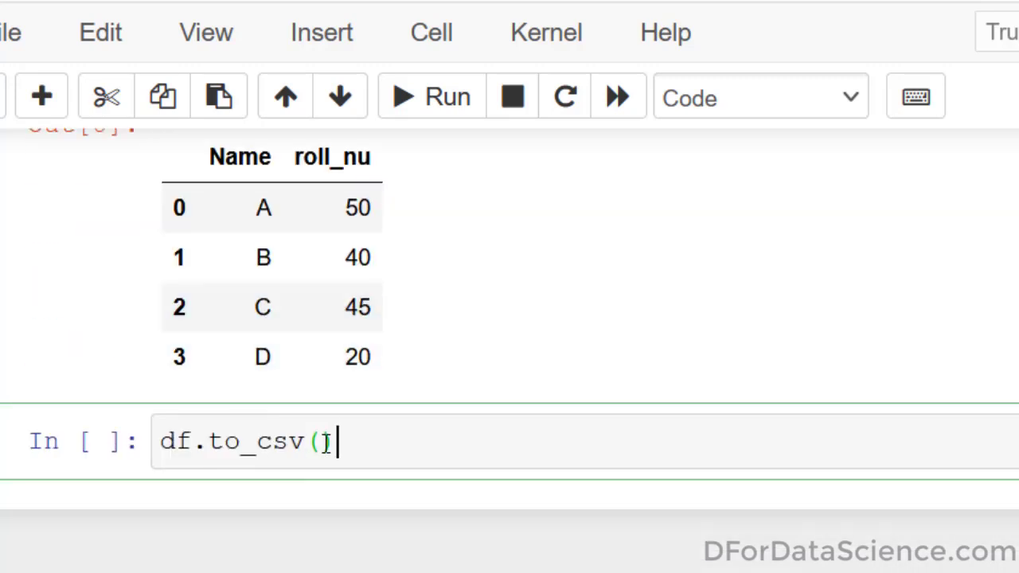
type("''")
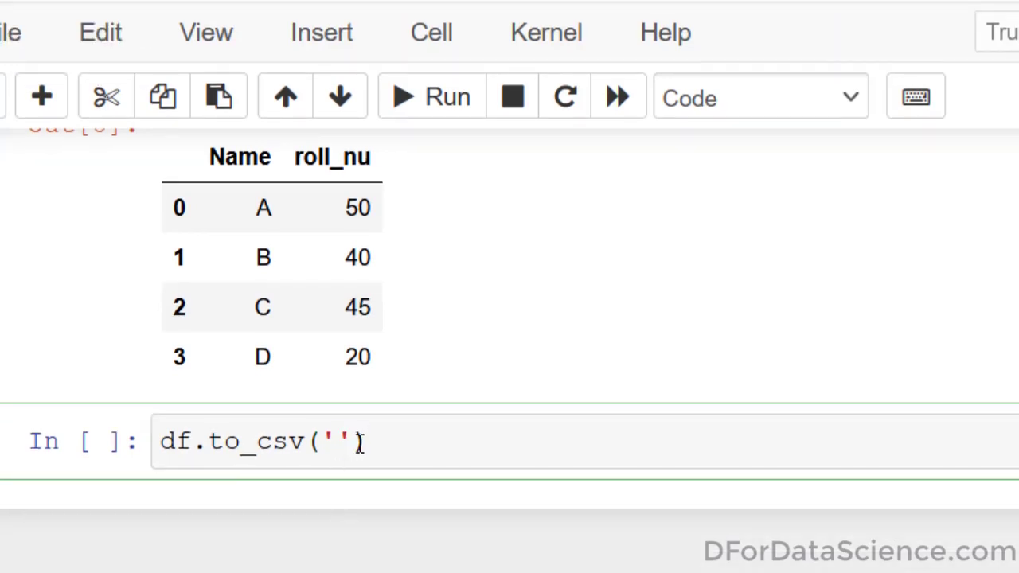
type("C:\\Users\\xpertji\\Desktop\\folder")
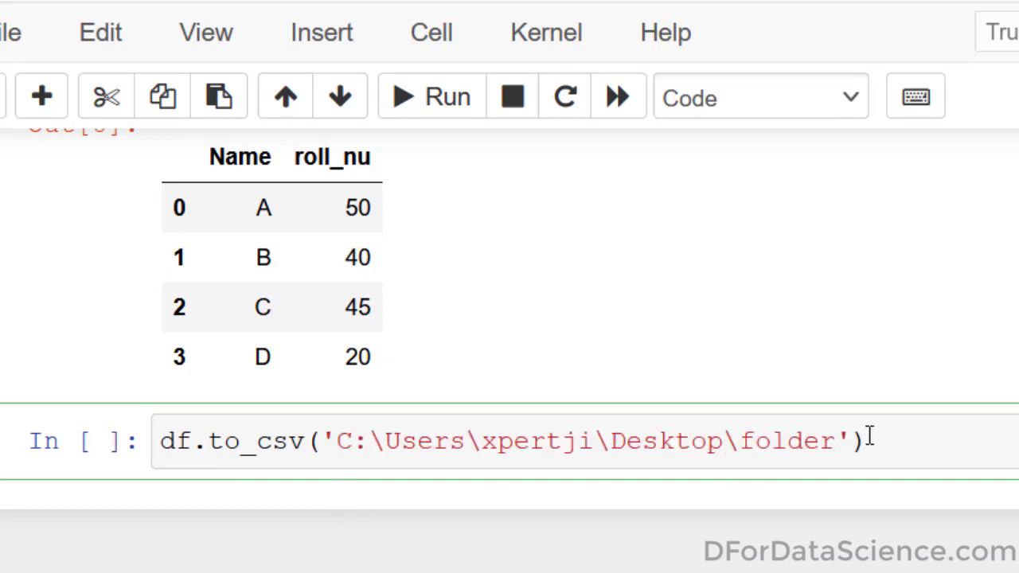
type("\\")
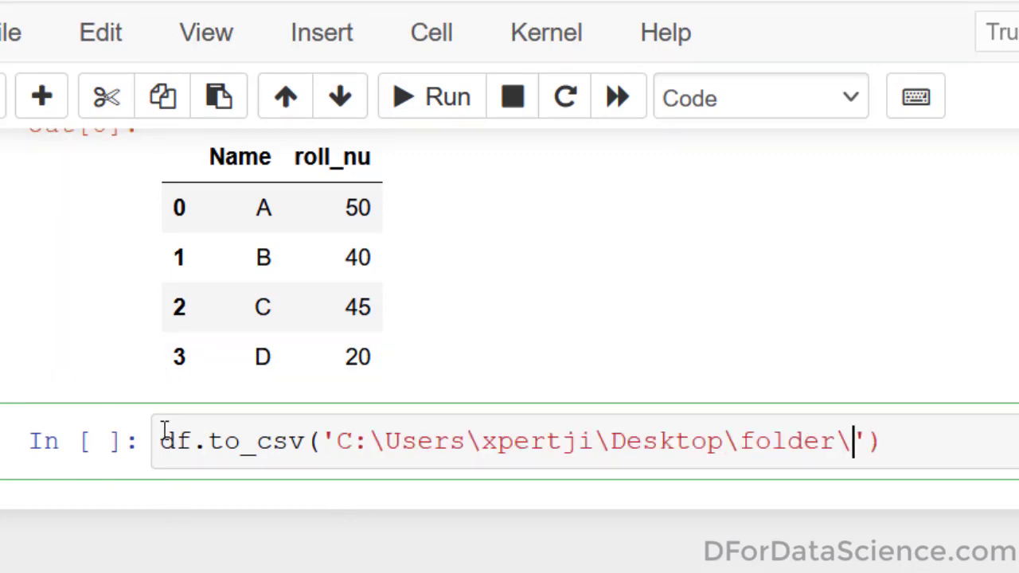
mouse_move(629, 537)
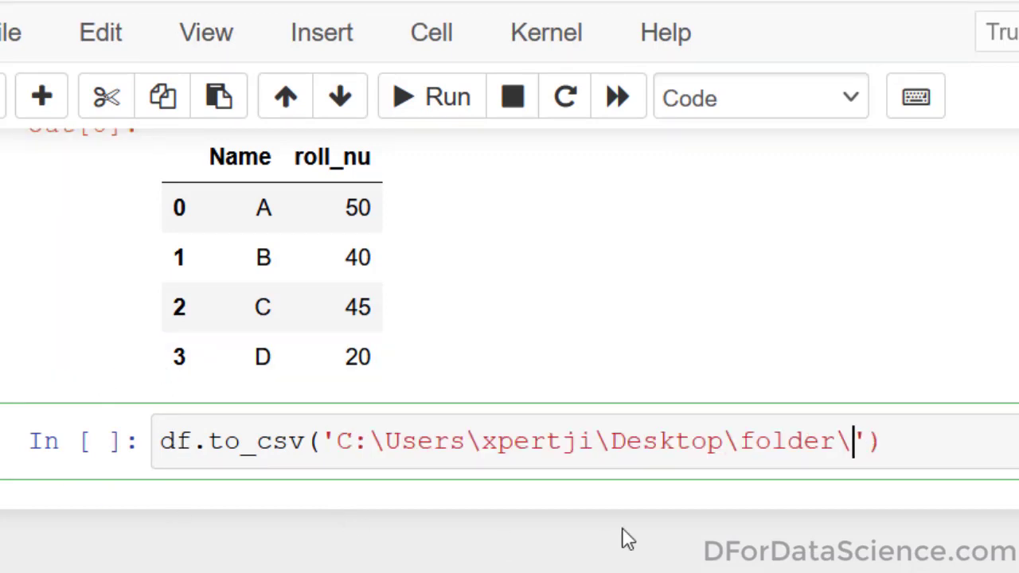
Finish the tutorial.csv file name, then open the saved tutorial.csv in the spreadsheet program
type("tuto")
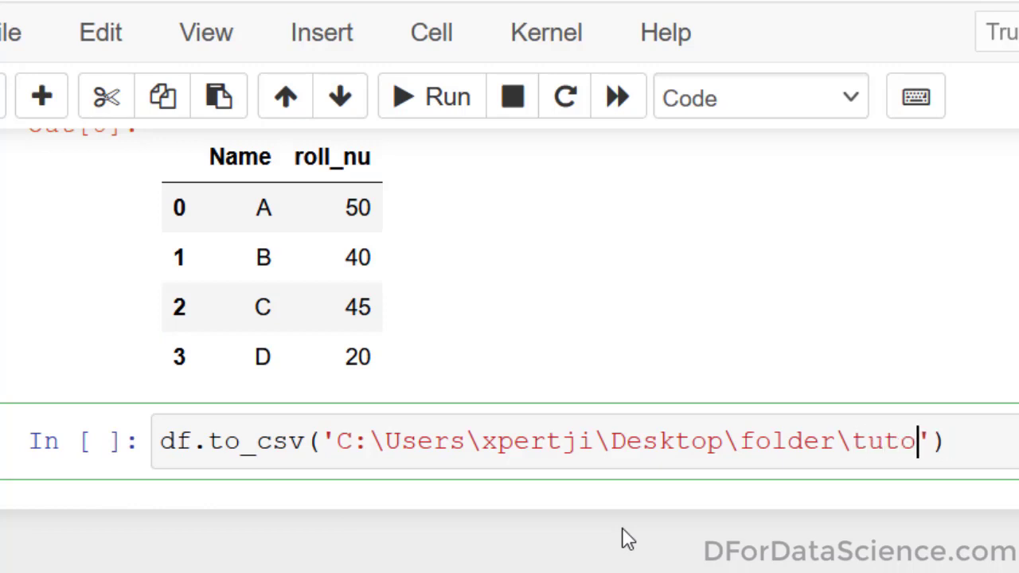
type("rial.csv")
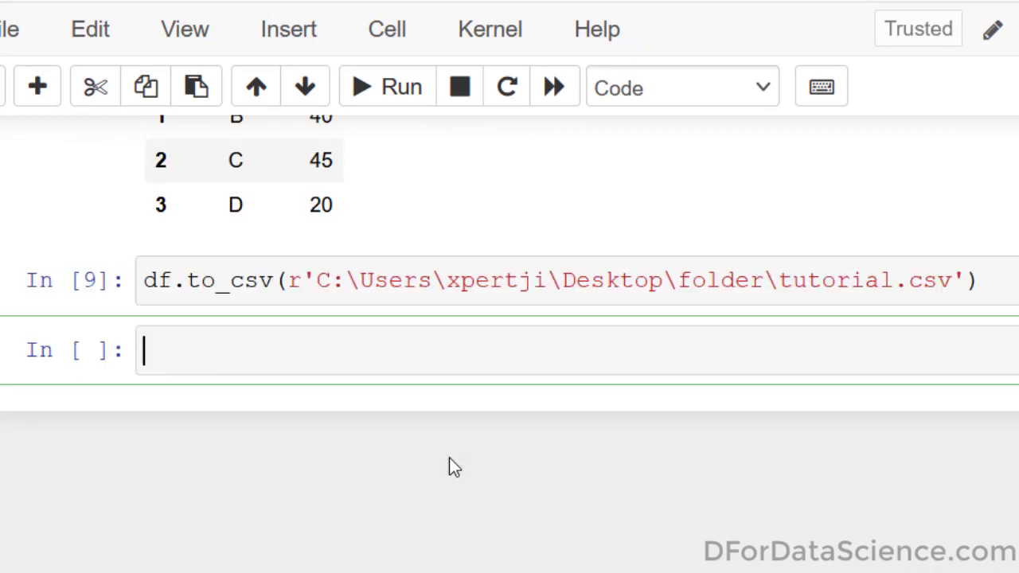
mouse_move(245, 321)
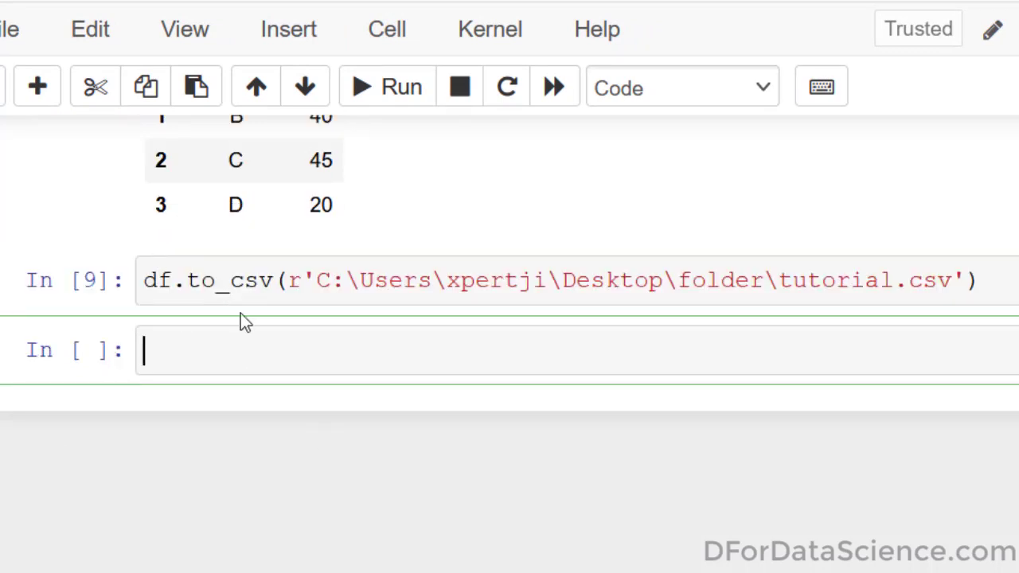
scroll("up", 3)
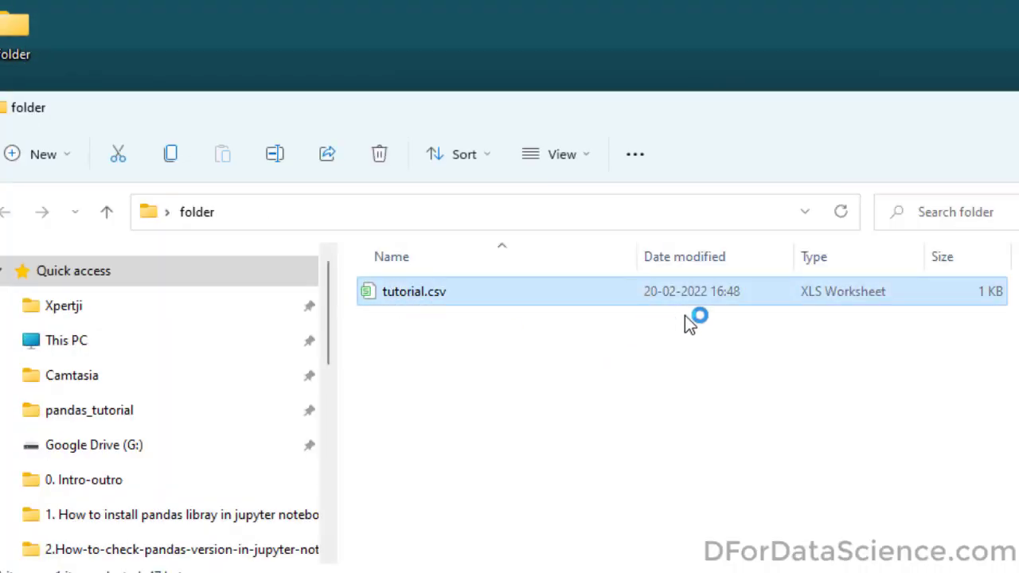
double_click(414, 291)
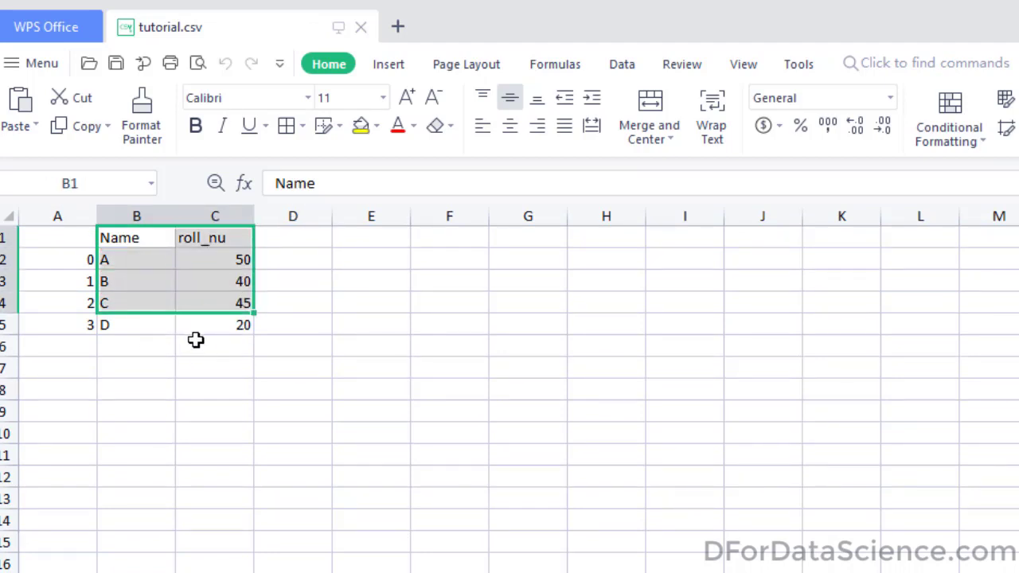
mouse_move(284, 370)
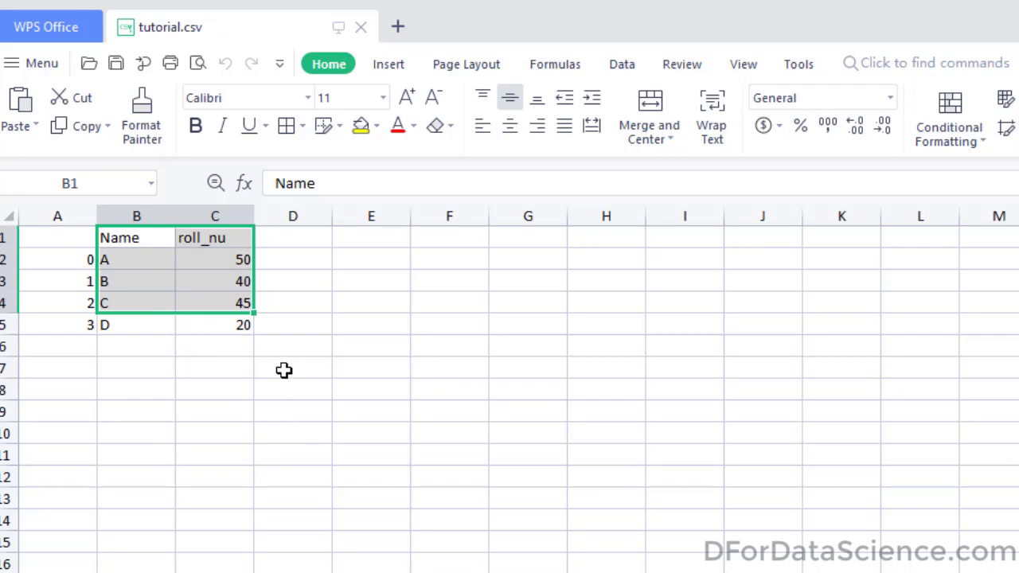
mouse_move(214, 378)
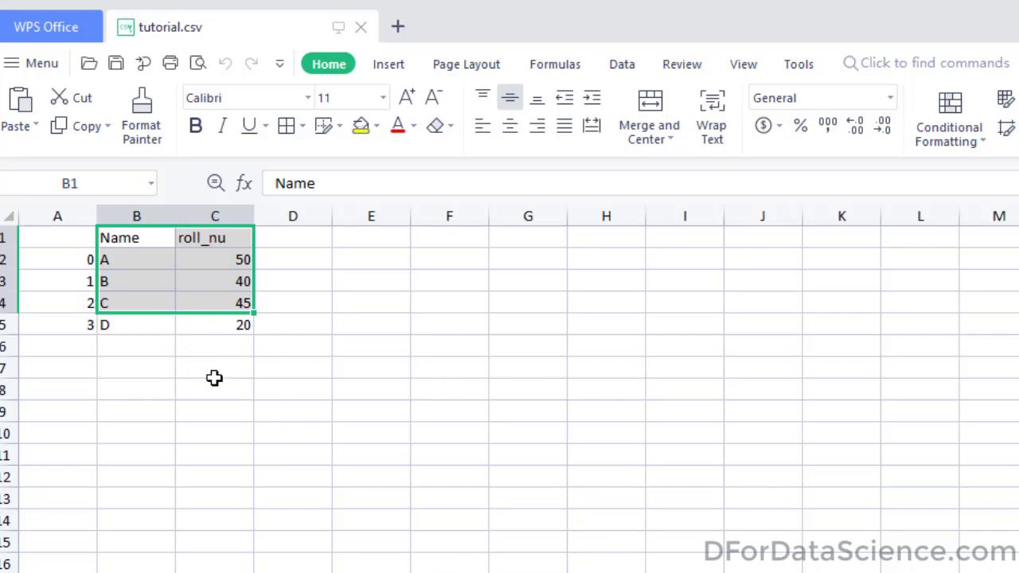